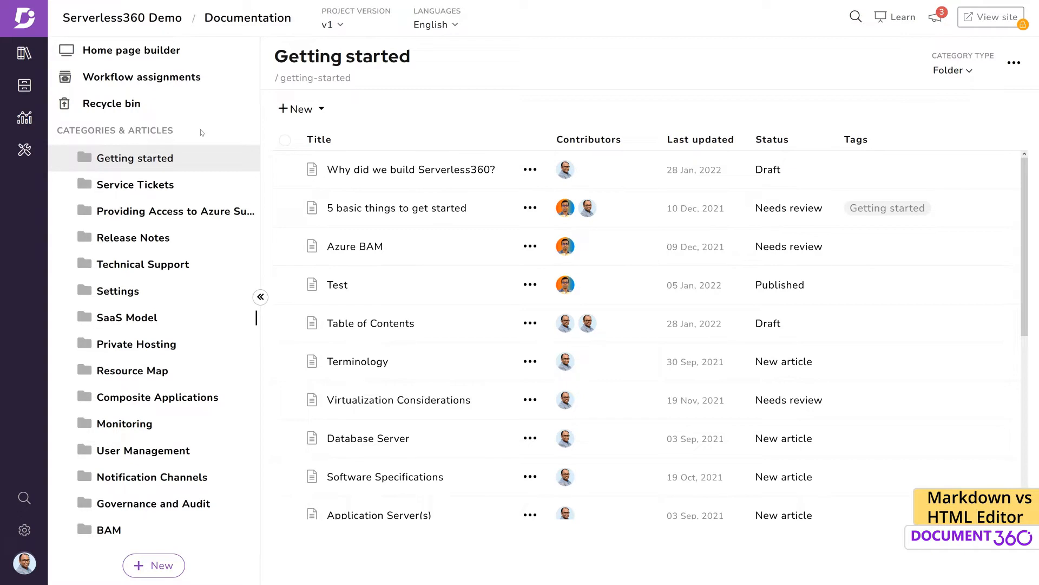
mouse_move(25, 529)
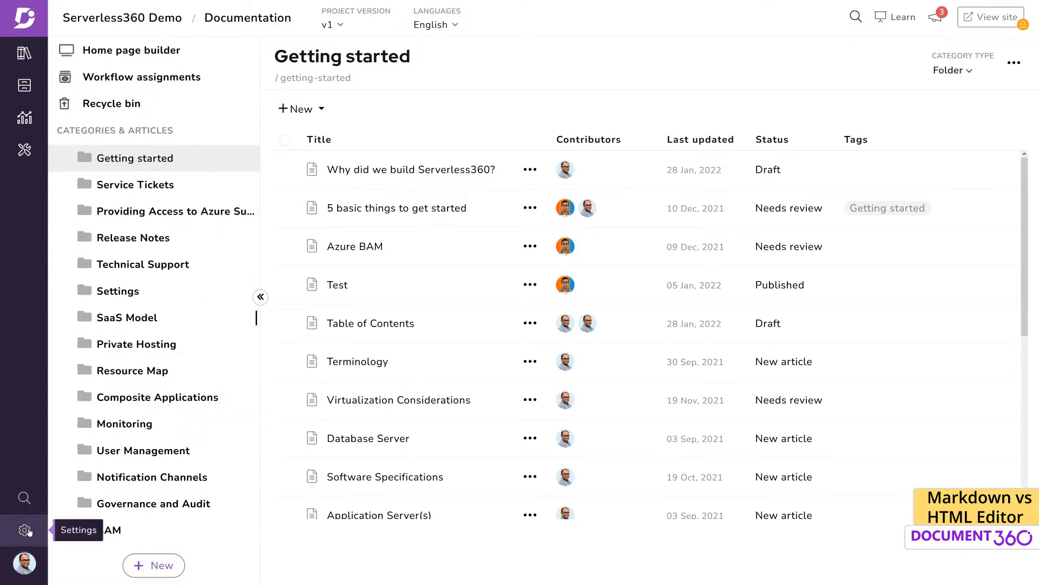
- Show the project's Documentation settings with the Markdown/WYSIWYG editor choice
click(25, 530)
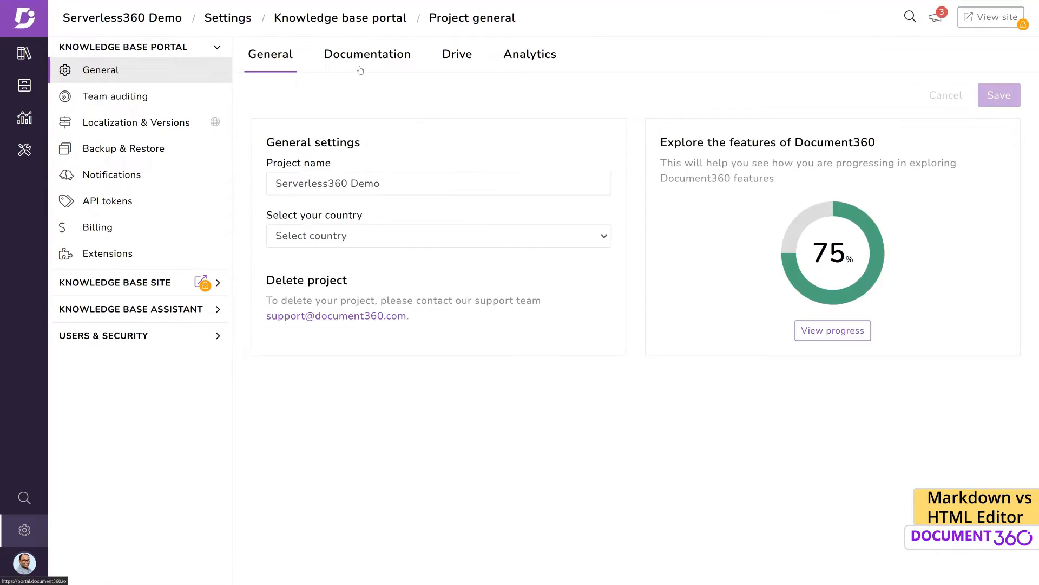
click(367, 54)
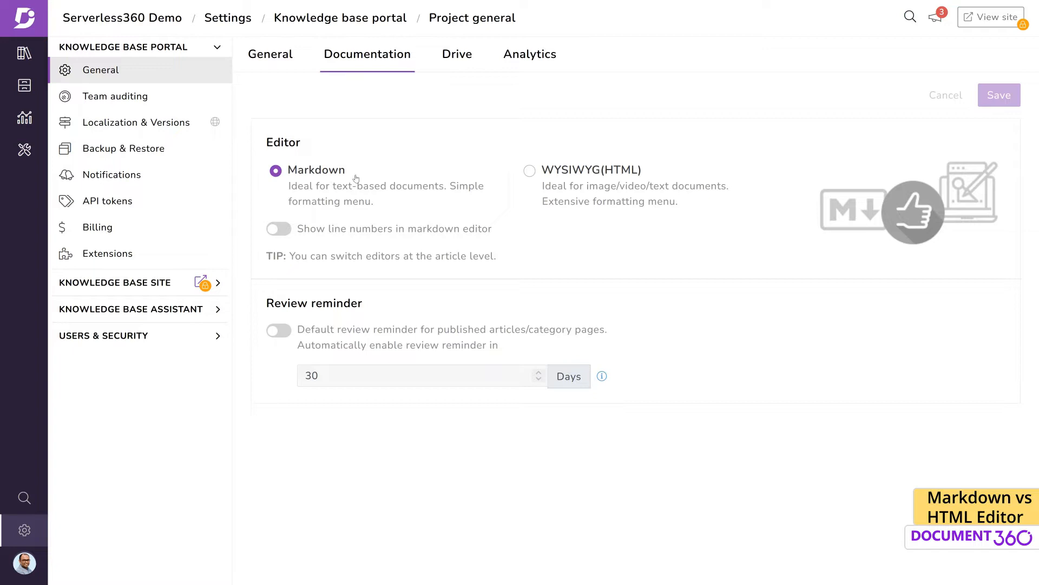
mouse_move(555, 182)
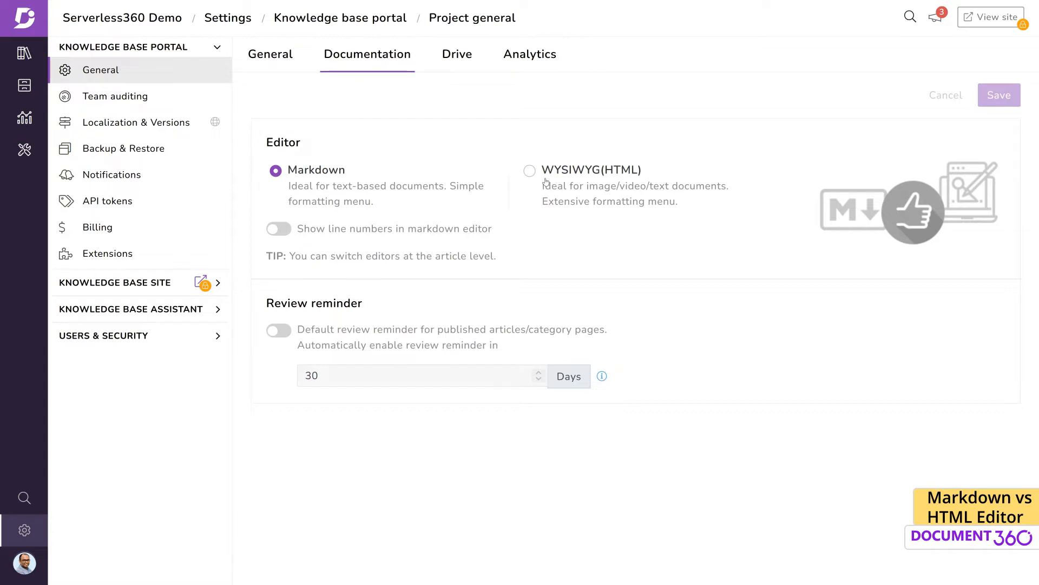
mouse_move(25, 53)
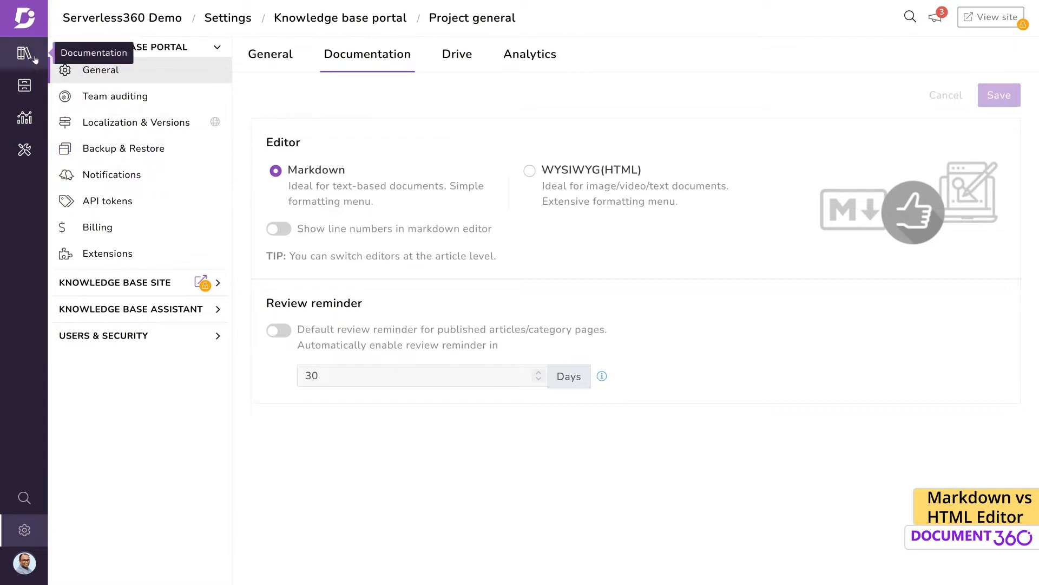
- Locate the BAM category in the documentation tree and bring up its options
click(25, 53)
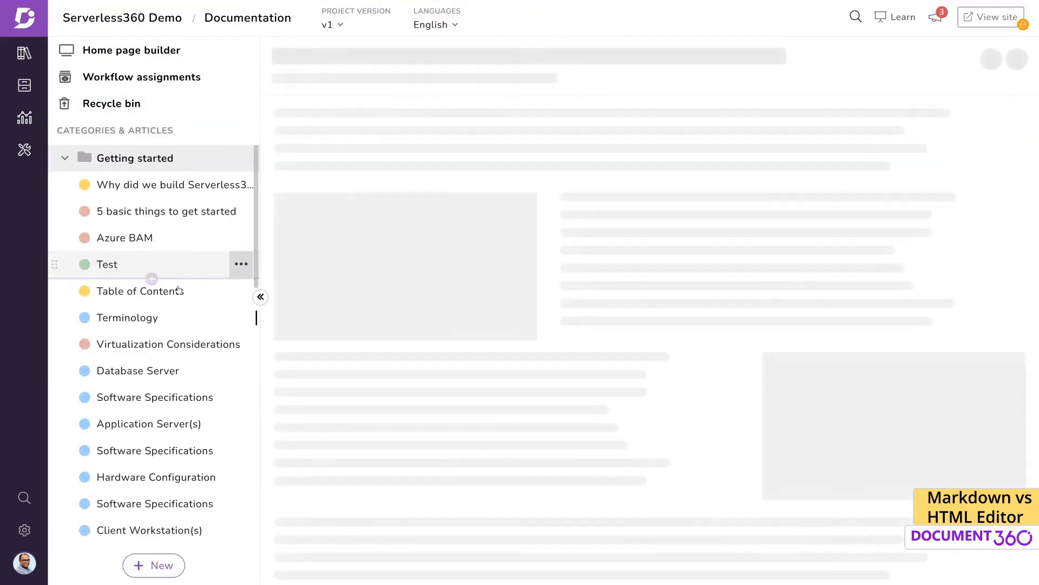
click(134, 159)
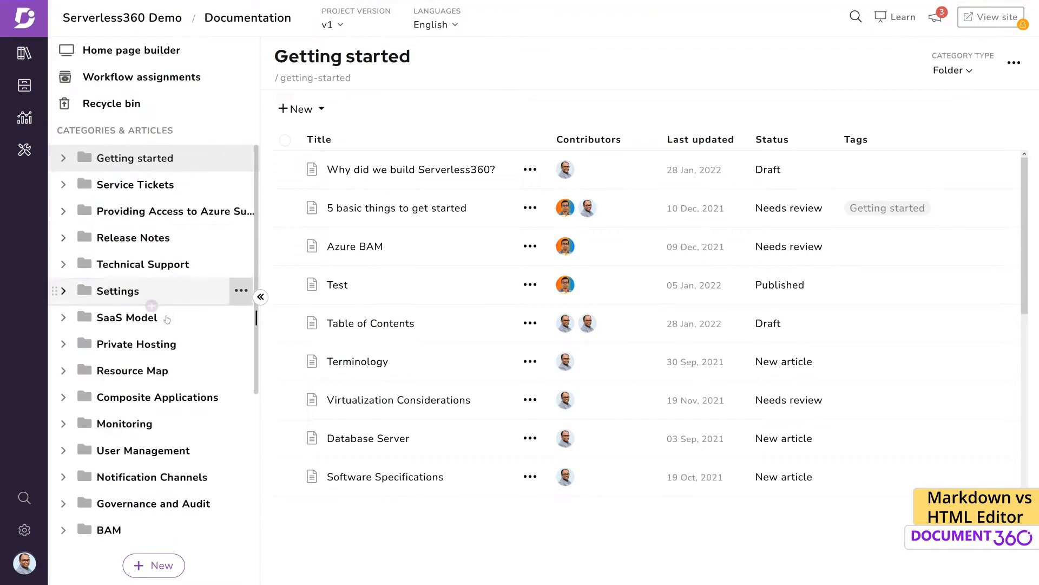
scroll(down, 3)
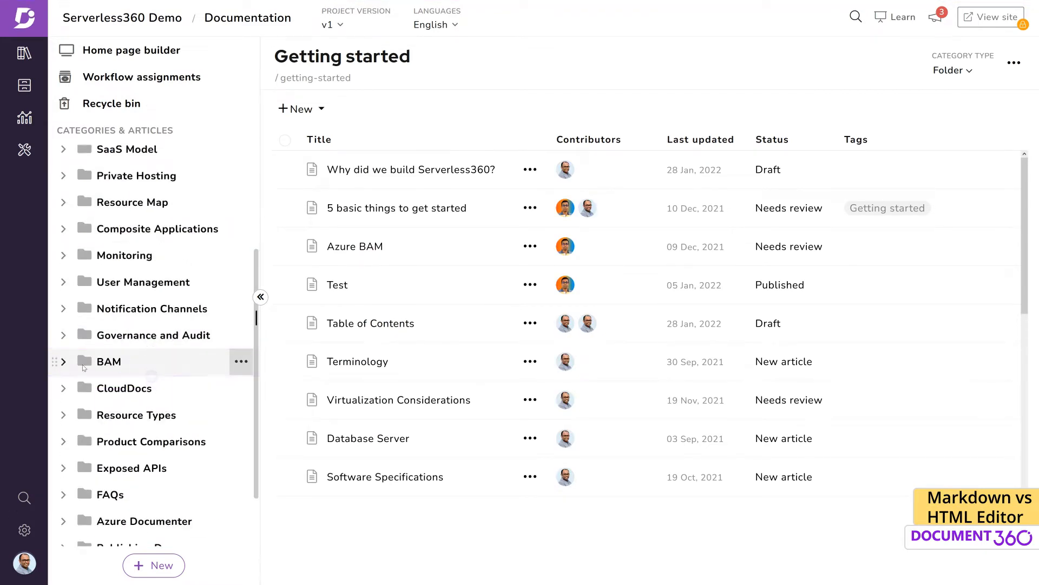
click(241, 362)
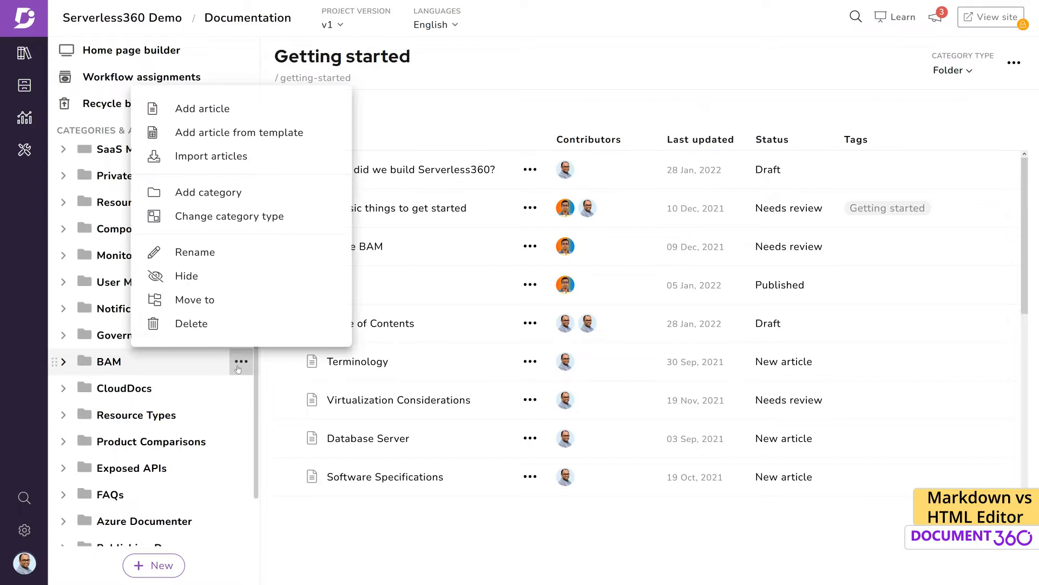
- Add a new article titled 'What is BAM?' to the BAM category
click(203, 108)
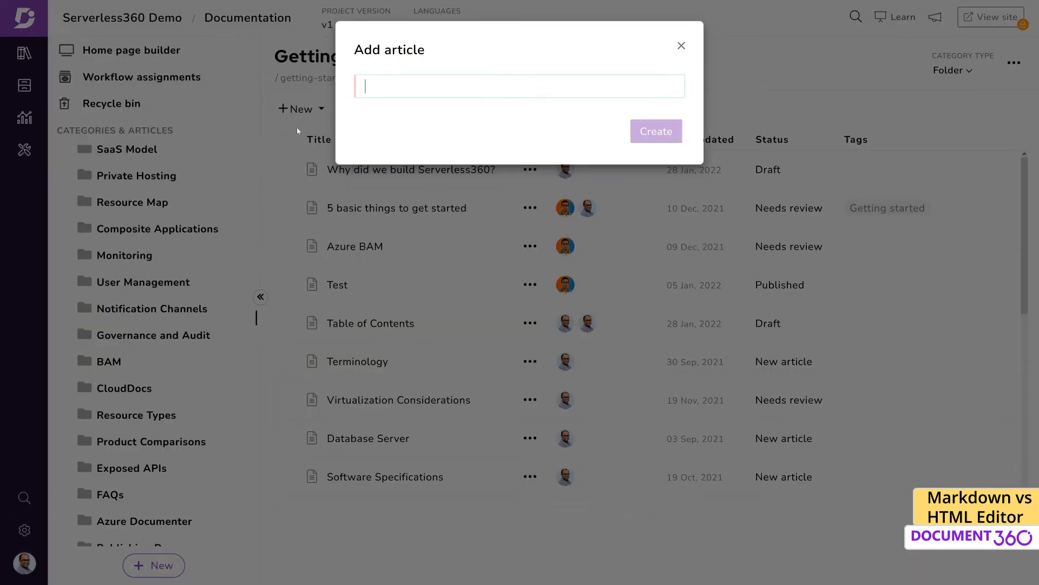
text(What is BAM?)
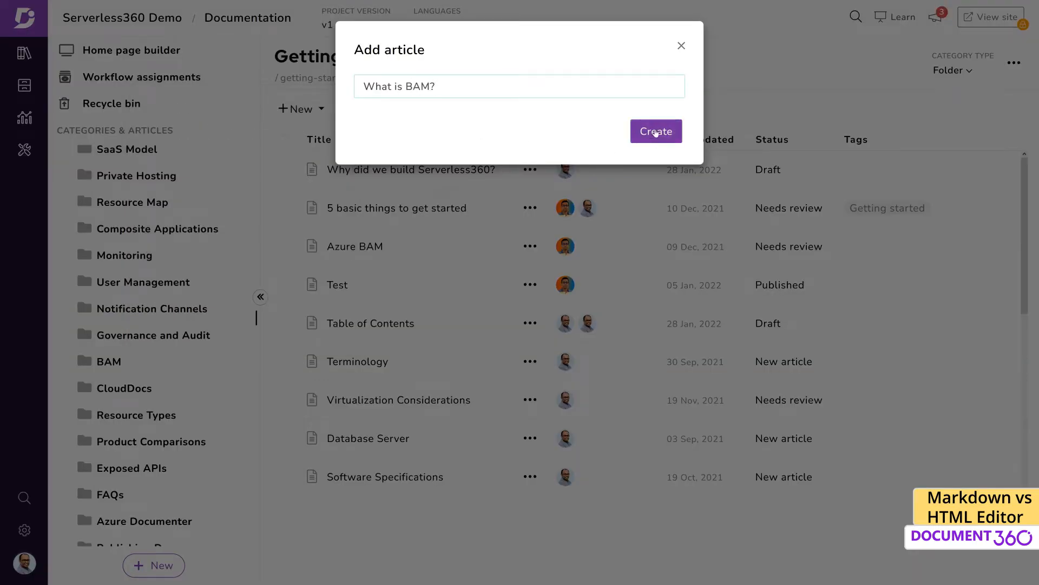
click(655, 131)
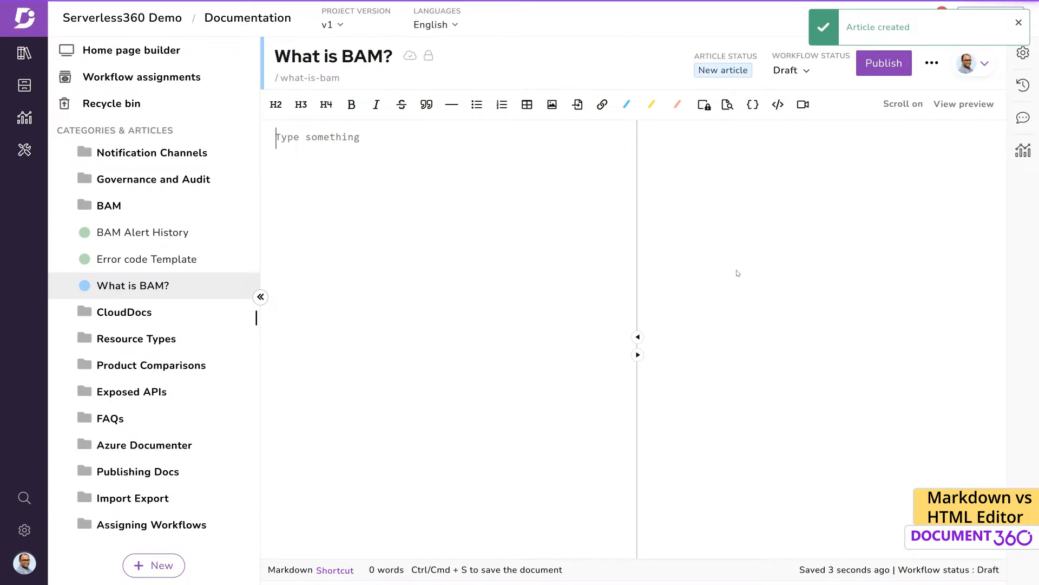
- Write the 'What is Business Activity Monitoring?' heading, Introduction text and a ### sub-heading
text(What is Busine)
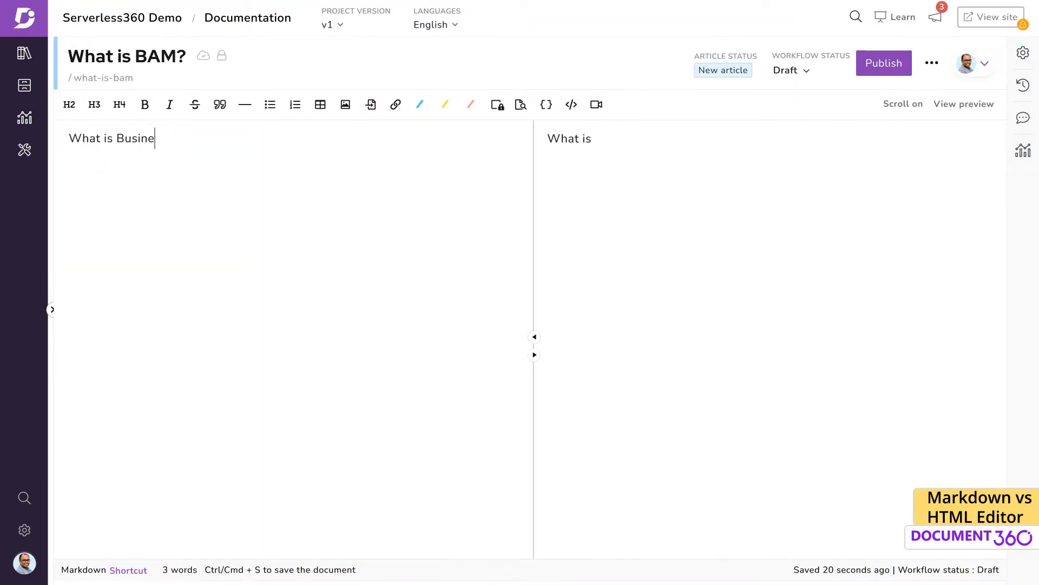
text(ss Activity Monitoring?)
text(Customers may encounter the fo)
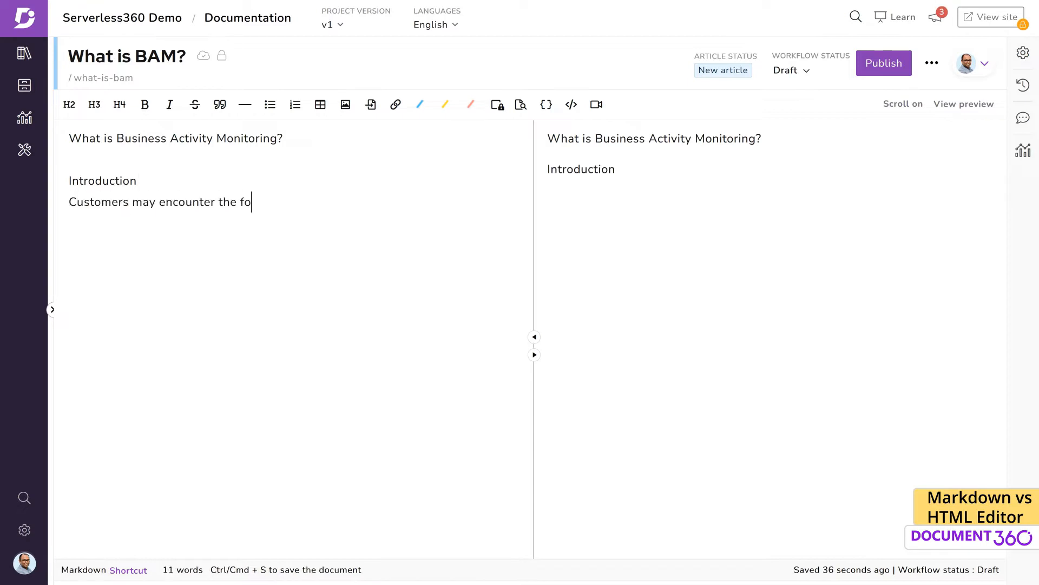
text(llowing question from the company several times: "Where is the message?)
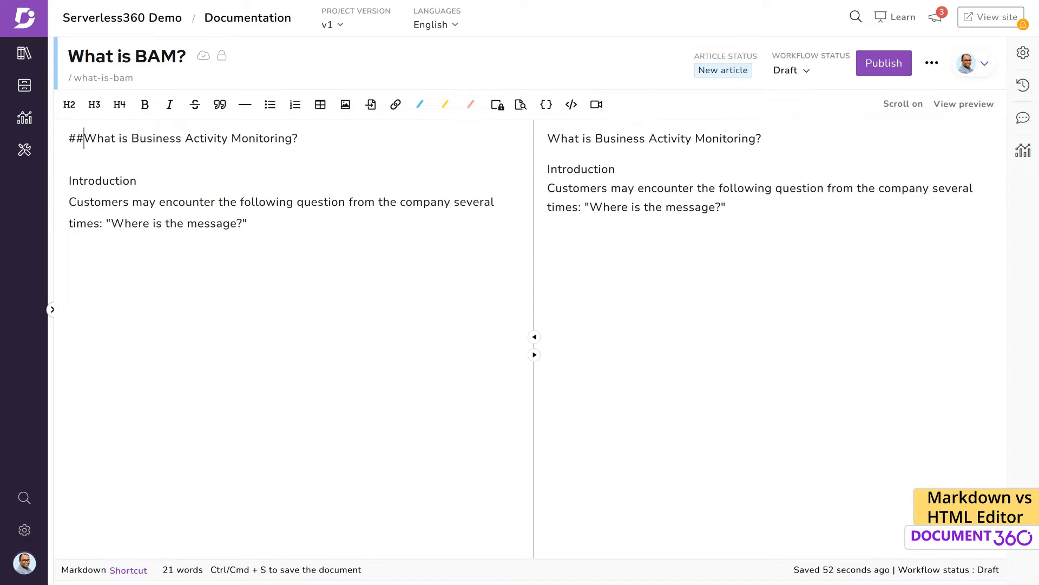
text(###)
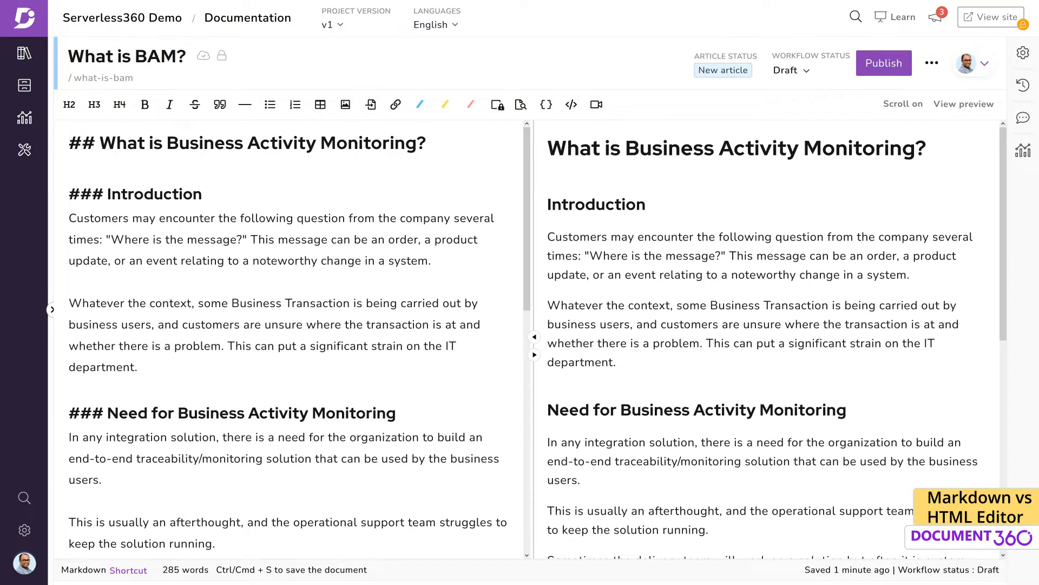
- Make the quoted question 'Where is the message?' bold
drag(107, 239, 216, 239)
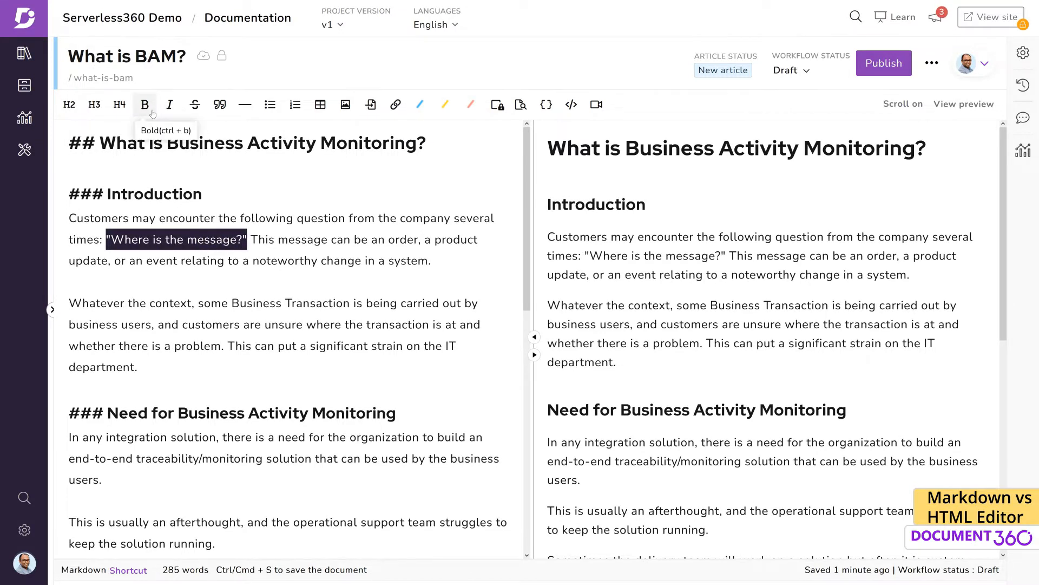
click(144, 105)
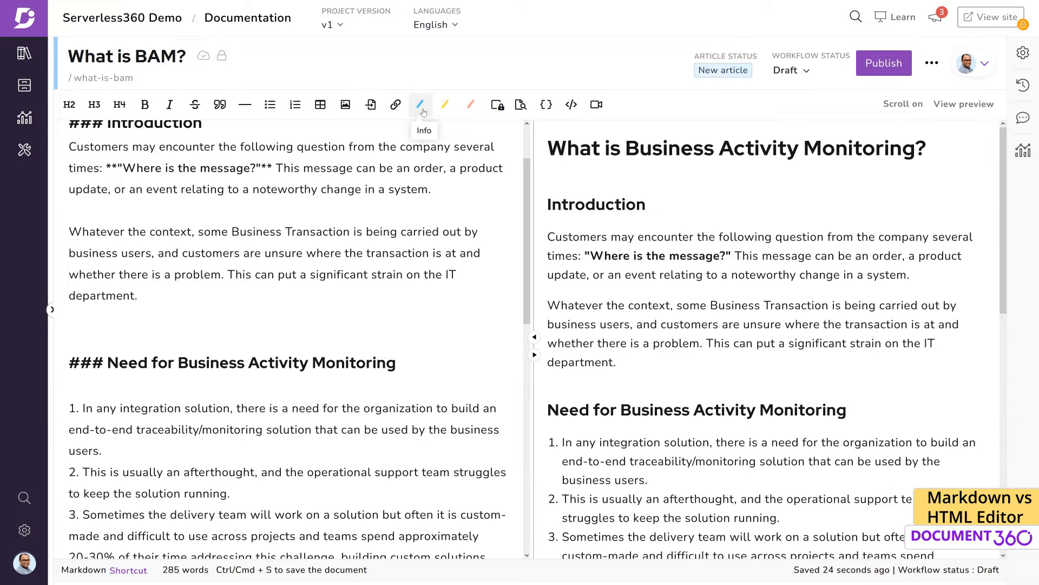
- Add an Info note saying Serverless360 BAM lets users visualise Business Transactions graphically
click(421, 104)
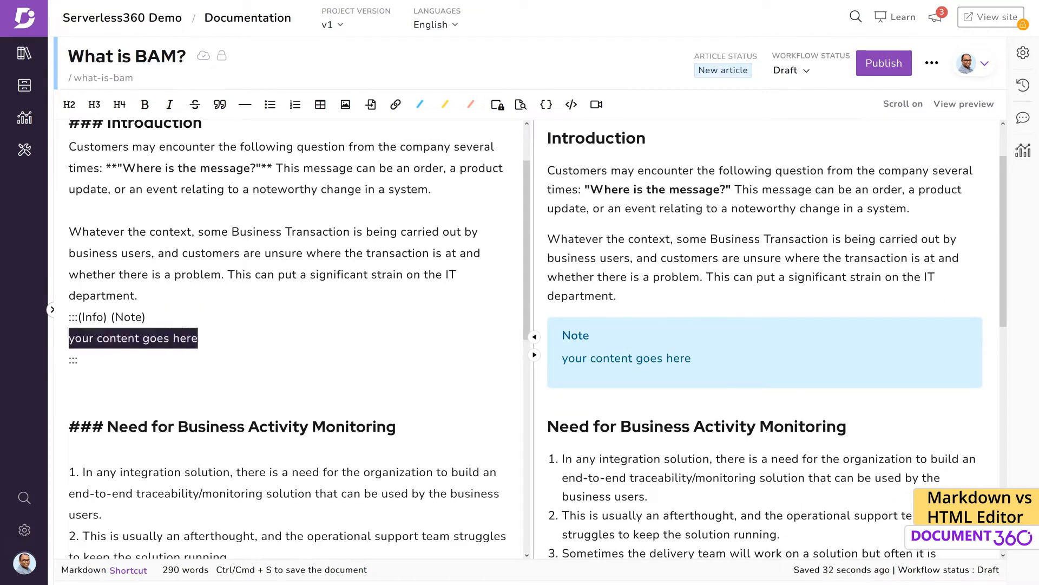
text(Serverless360 BAM enables users to visualise their Business Transactions in graphical form as well)
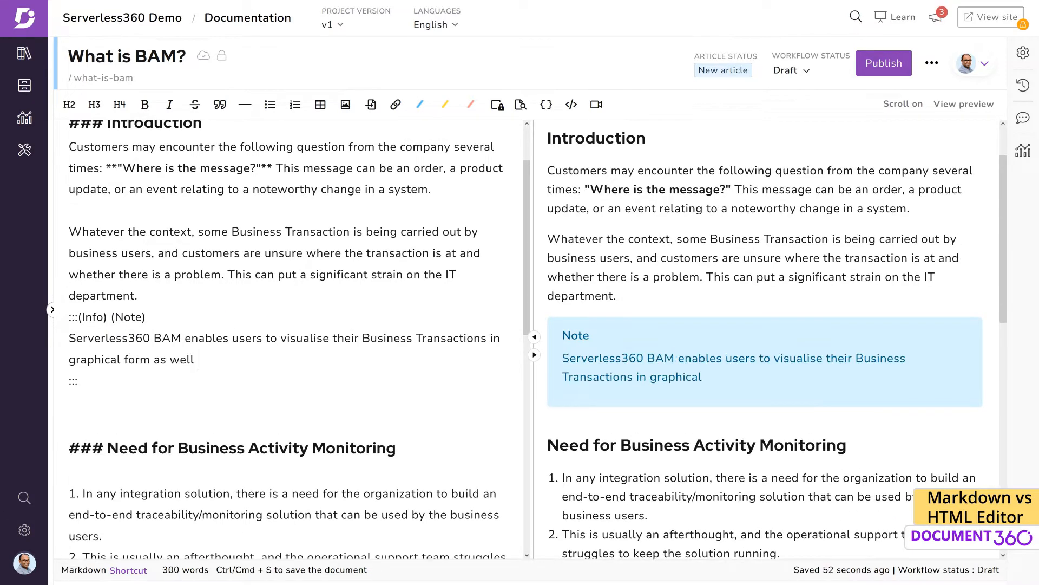
text(as detailed data.)
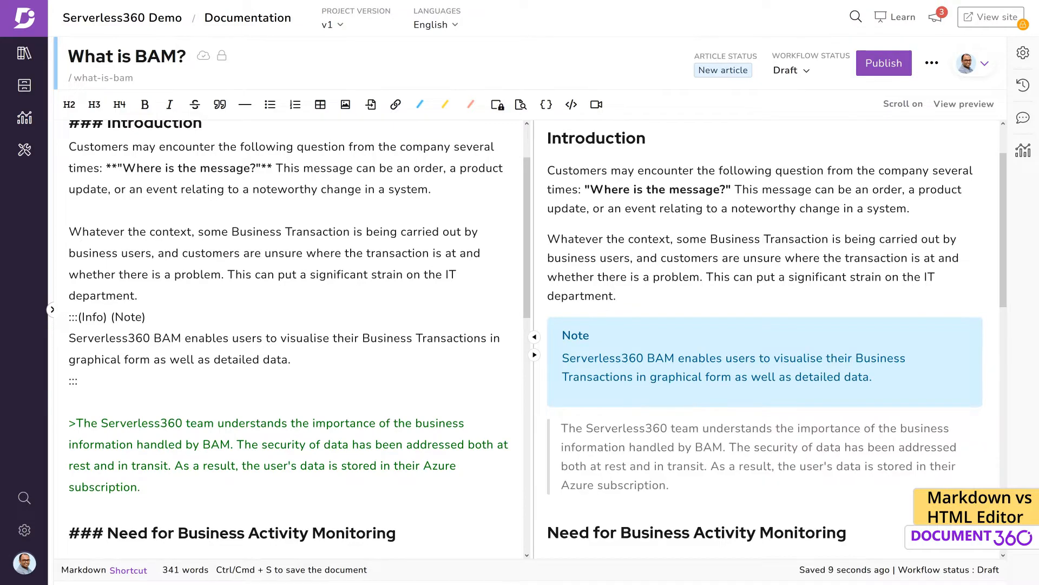
scroll(down, 3)
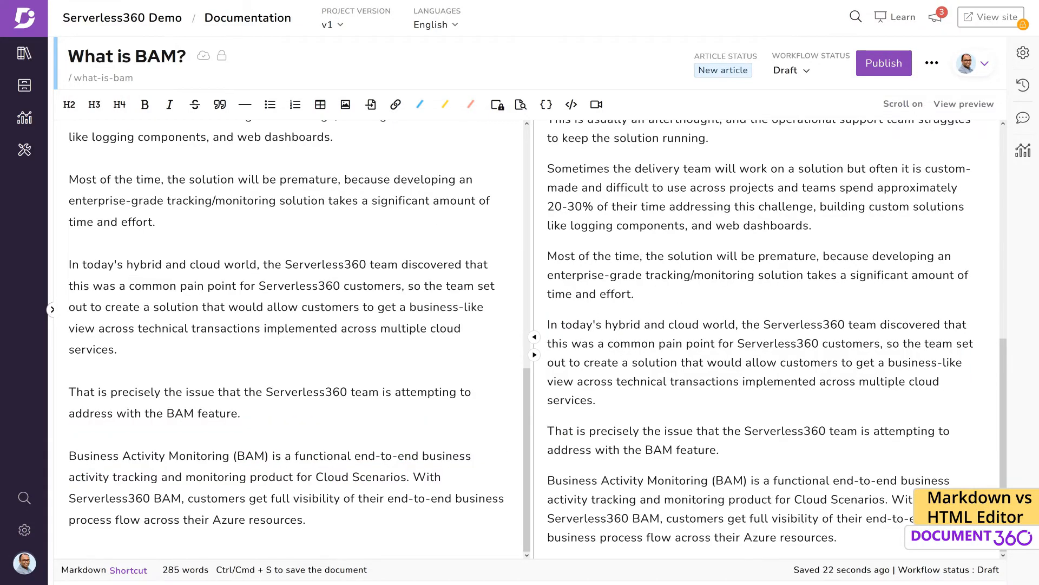
click(129, 569)
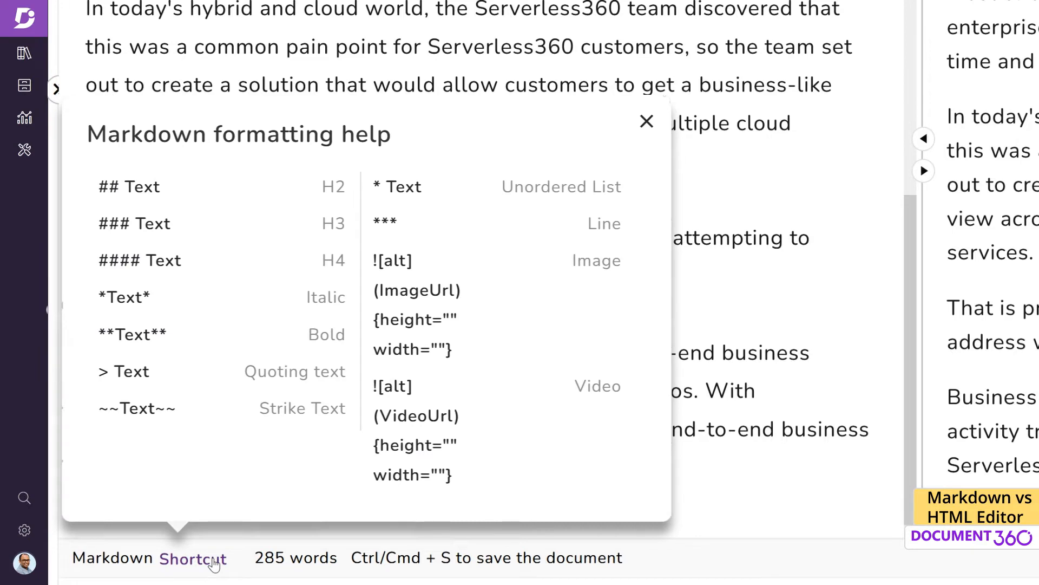
click(647, 123)
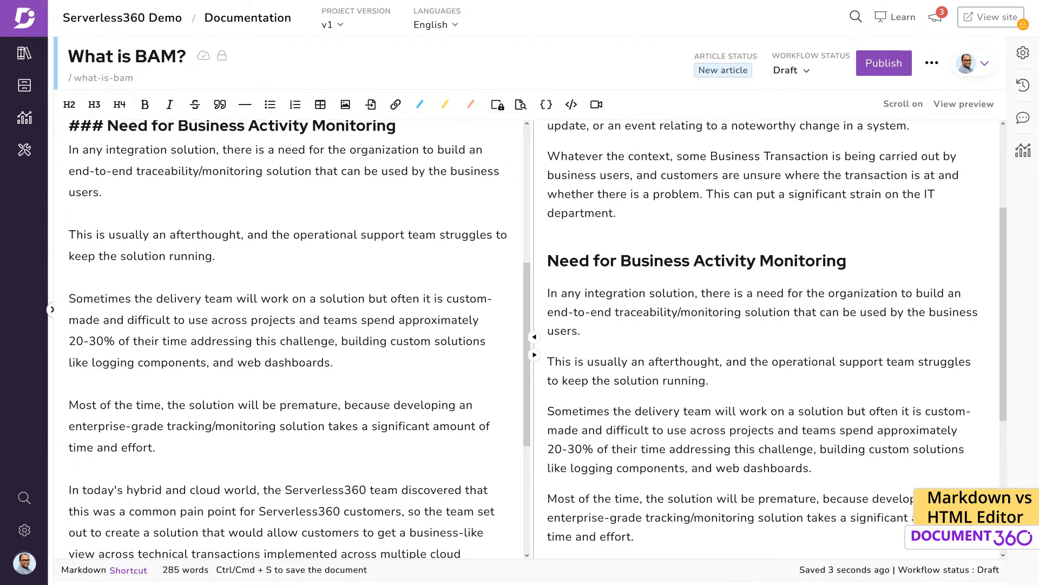
- Turn the Need for Business Activity Monitoring paragraphs into a numbered list
scroll(down, 3)
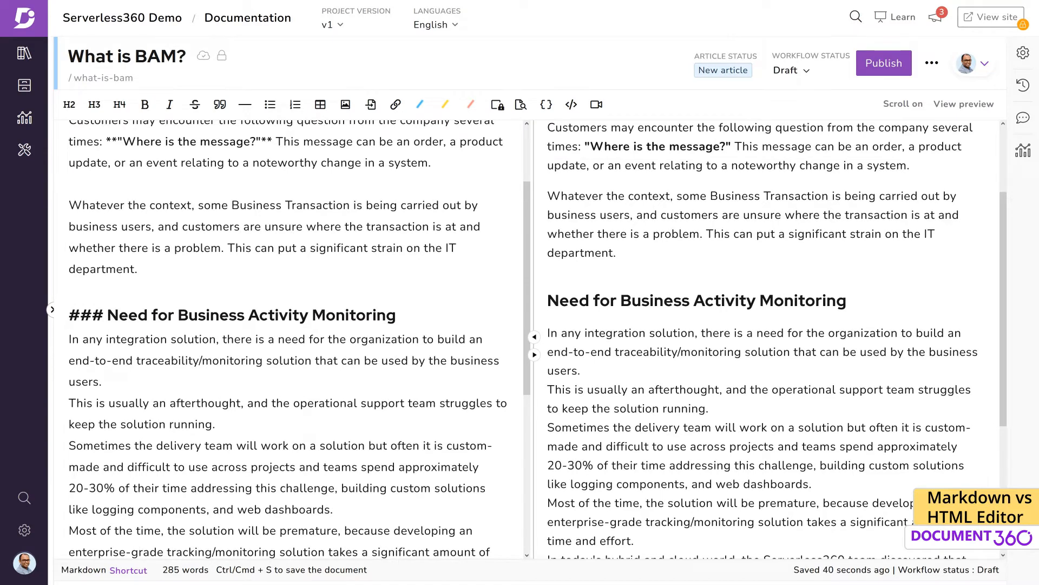
scroll(down, 3)
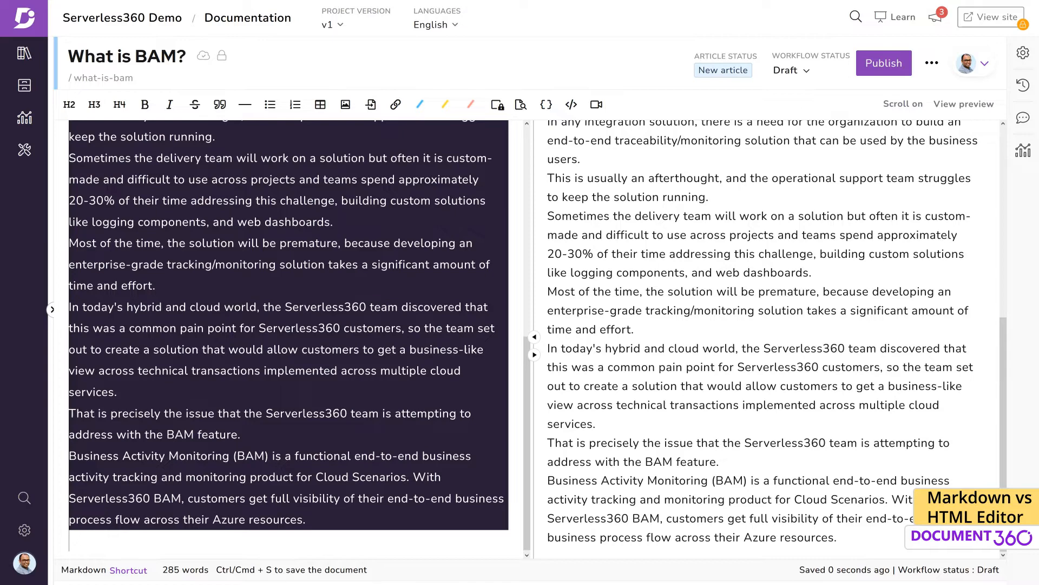
click(295, 104)
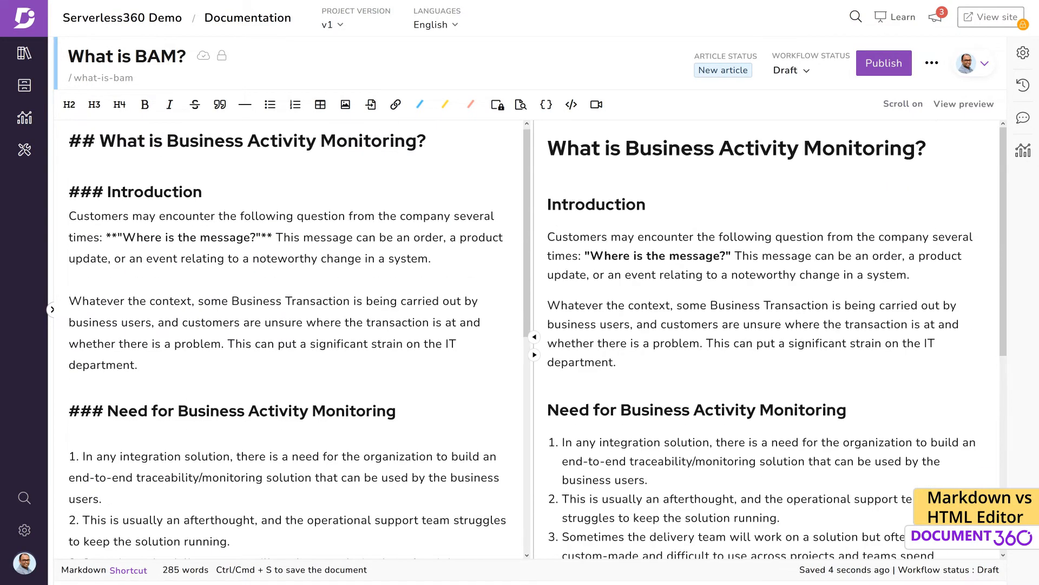
- Add a horizontal divider below the note and start inserting an image from a local file
scroll(down, 3)
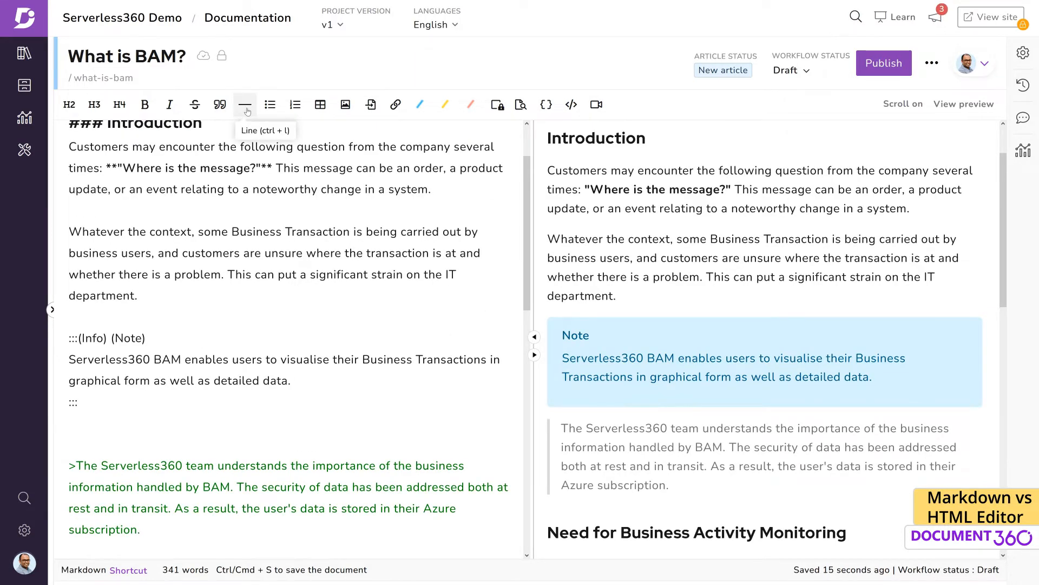
click(245, 104)
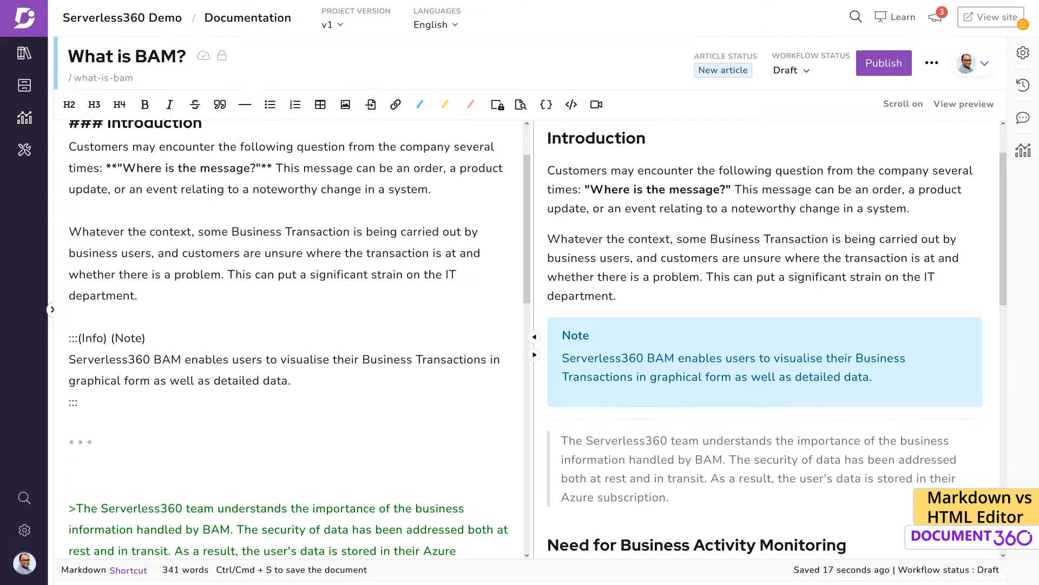
scroll(down, 3)
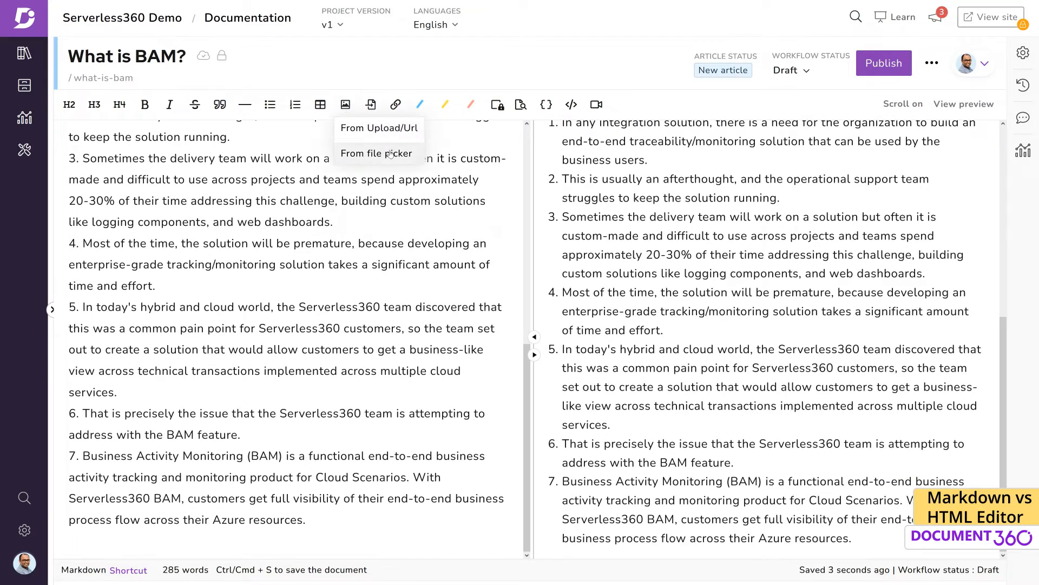
click(375, 153)
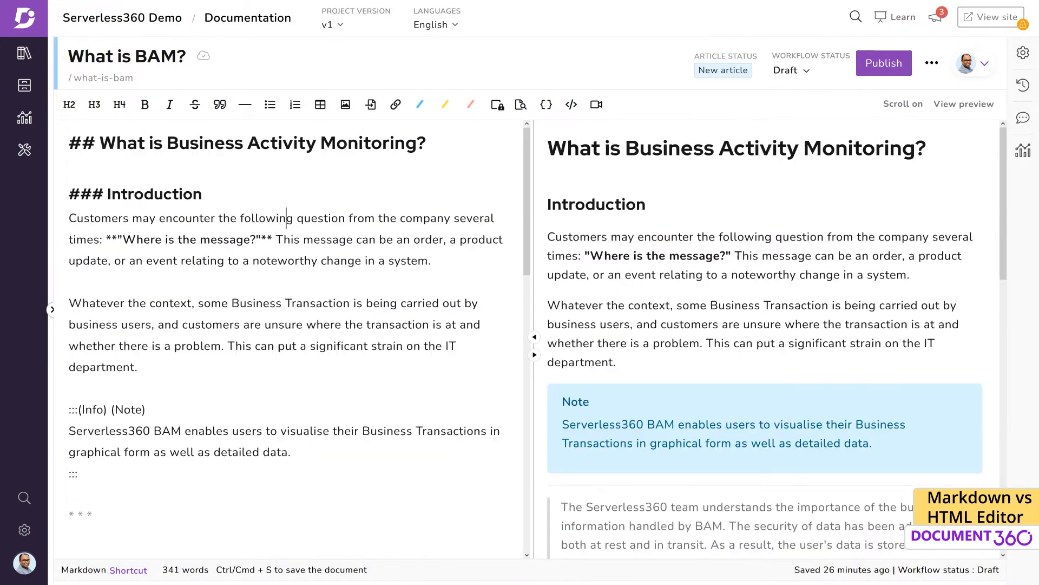
- Give the Configuring Business Process article the heading 'Creating a Business Process'
click(241, 205)
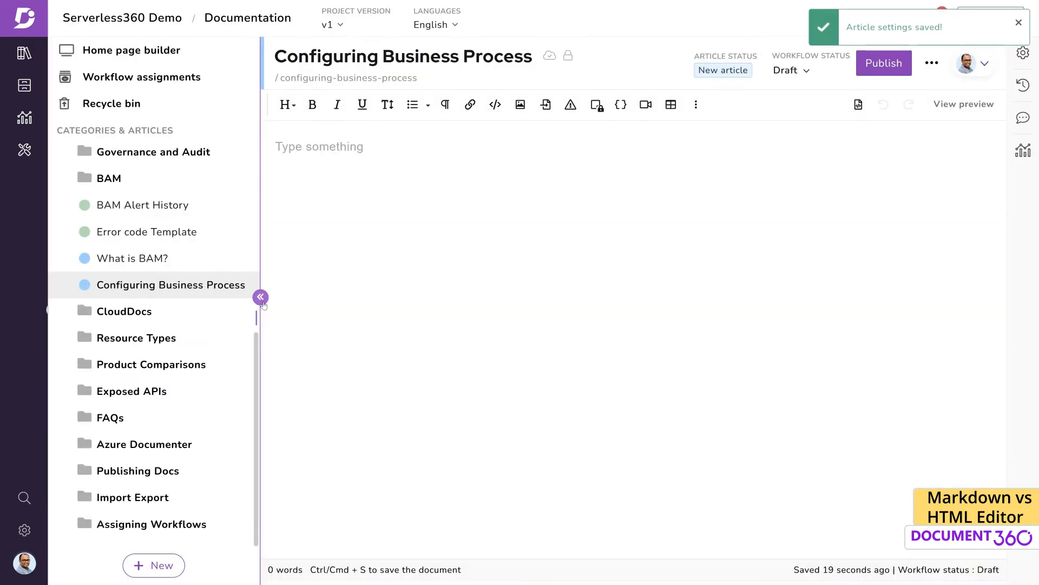
click(260, 296)
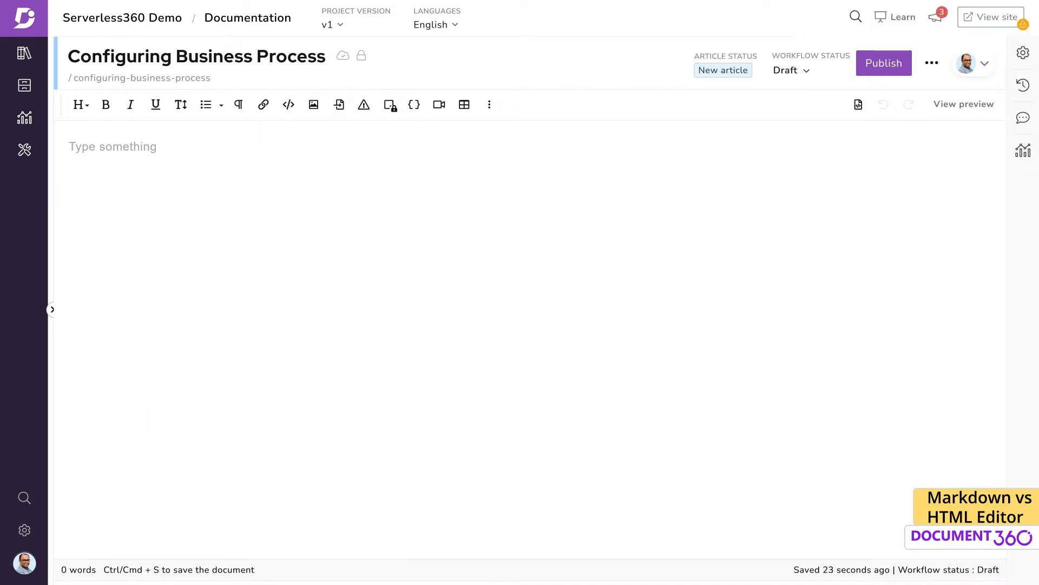
text(C)
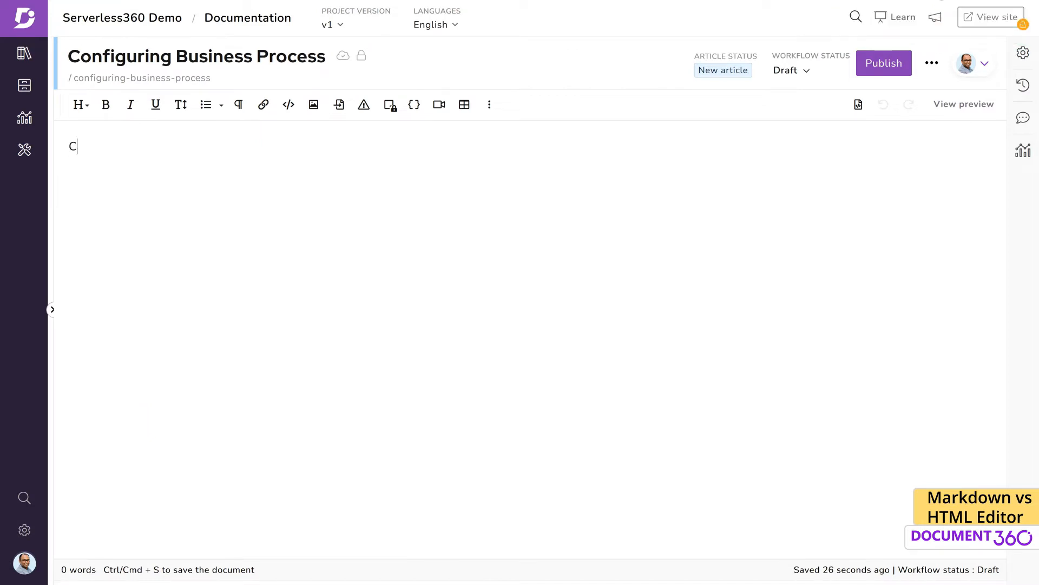
text(Creating a Business Process)
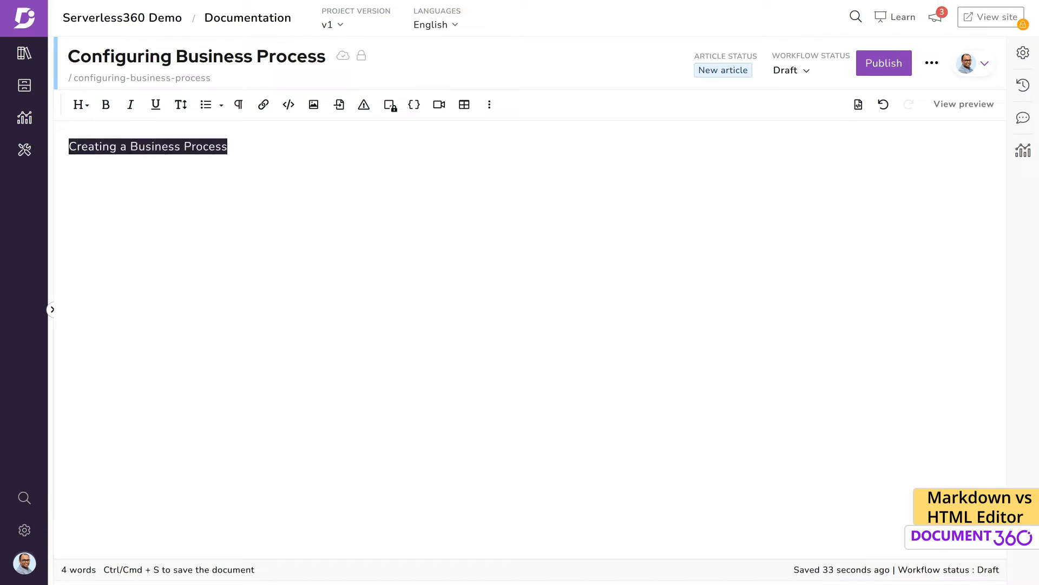
click(78, 105)
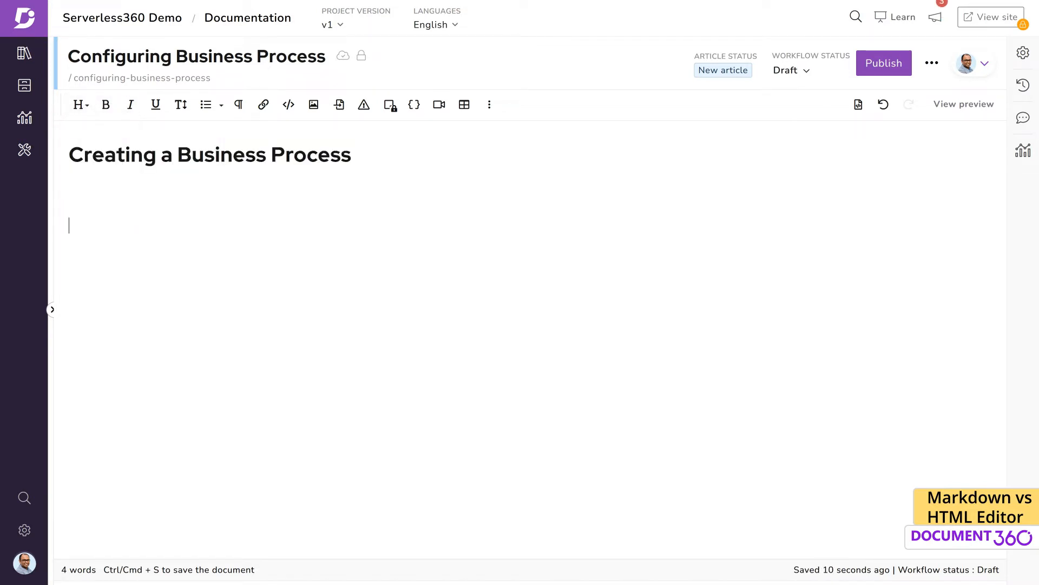
- Paste the content copied from Word beneath the heading
key(ctrl+v)
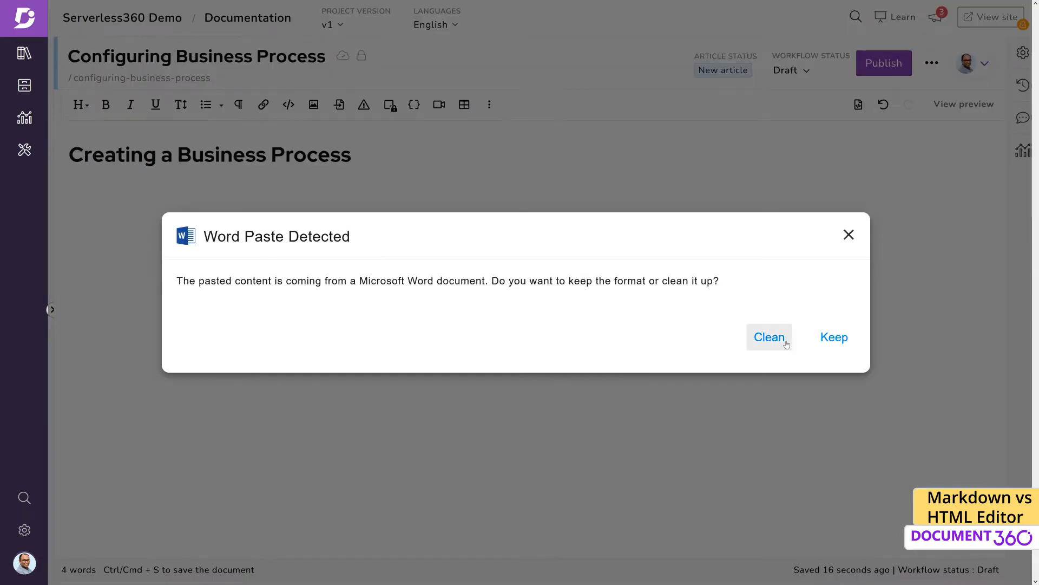
- Clean the pasted Word formatting and make 'Import a Business Process' a heading
click(769, 337)
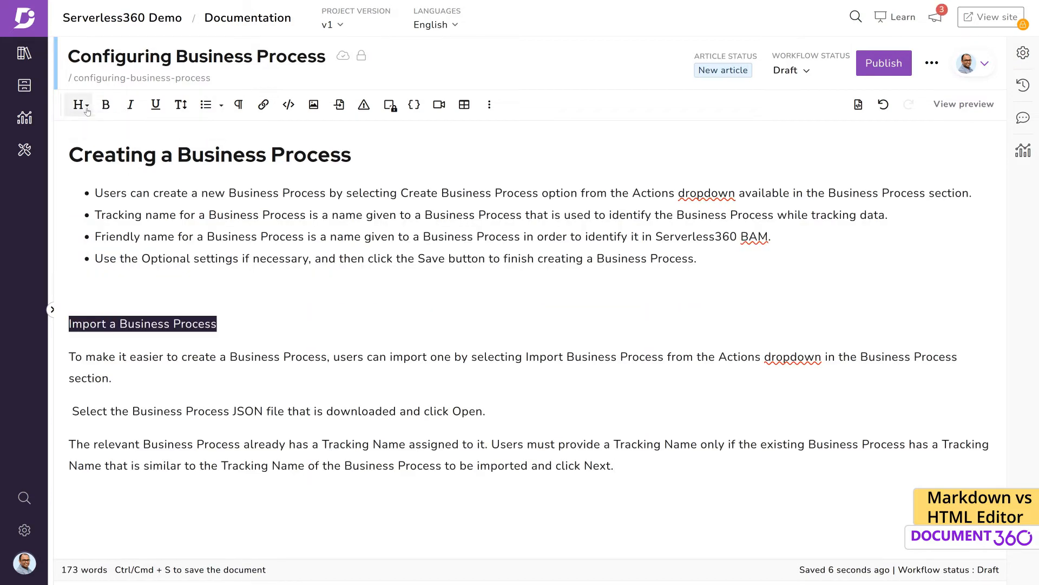
click(206, 105)
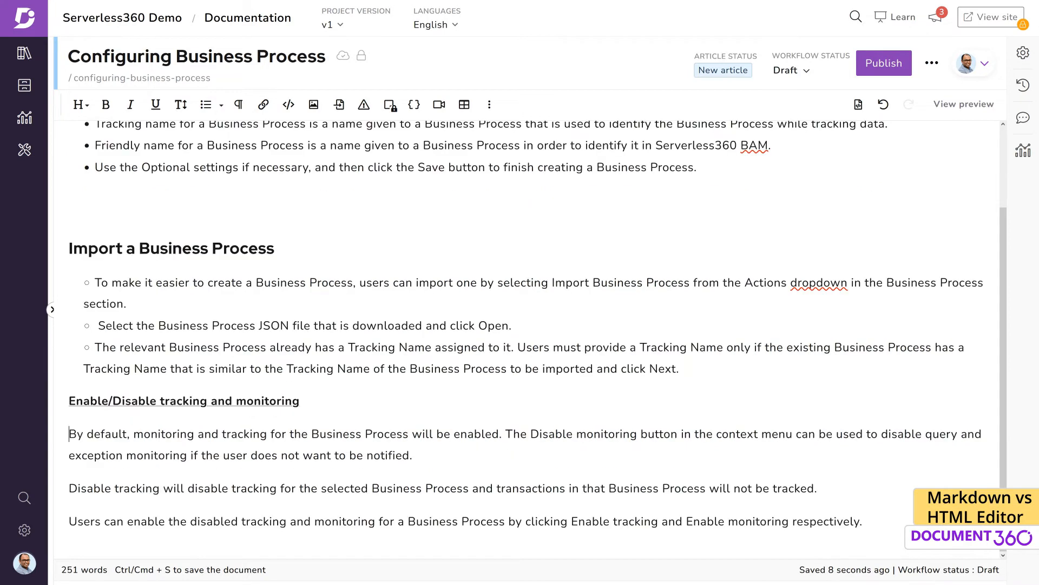
- Select the three tracking and monitoring paragraphs for smaller text formatting
drag(70, 434, 862, 521)
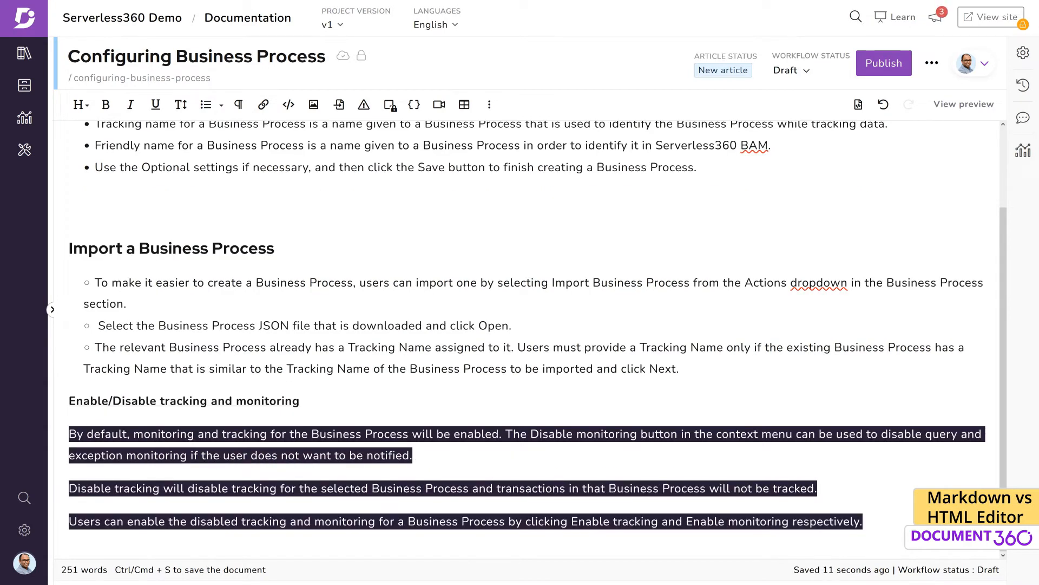
click(181, 105)
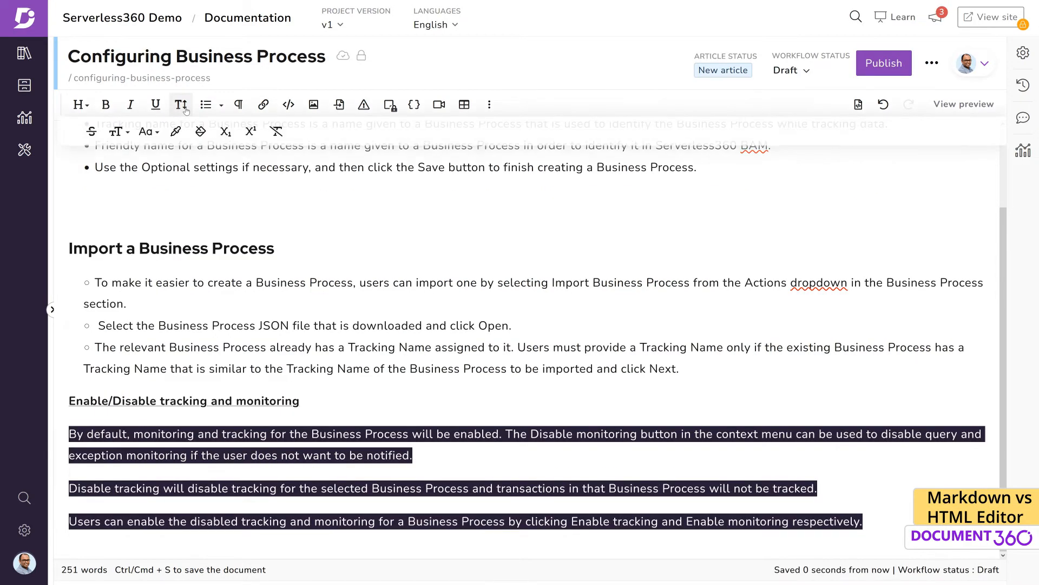
mouse_move(250, 131)
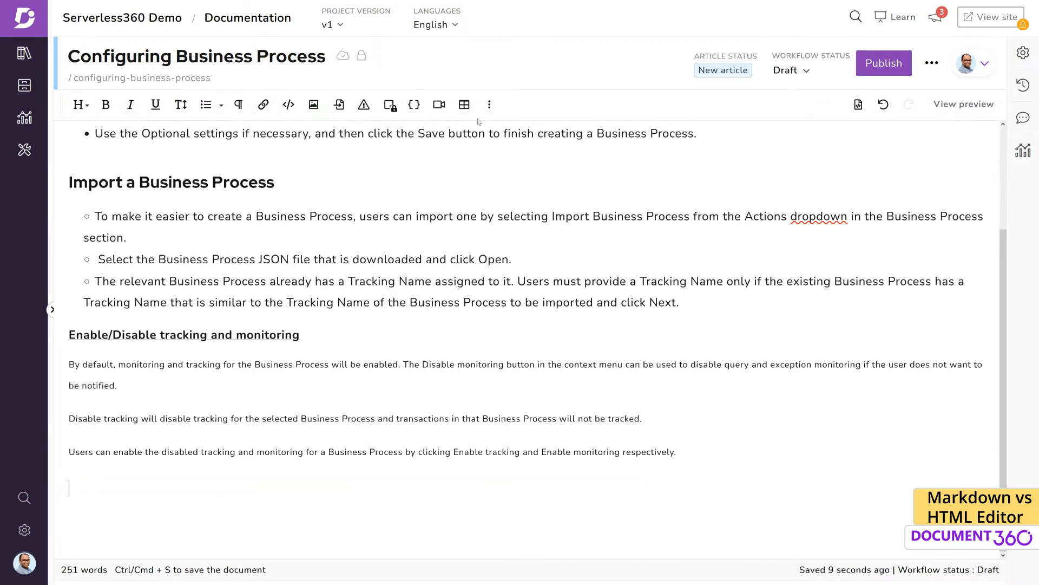
- Insert a 4 × 2 table and format the sentence about auto-generated export names
click(464, 105)
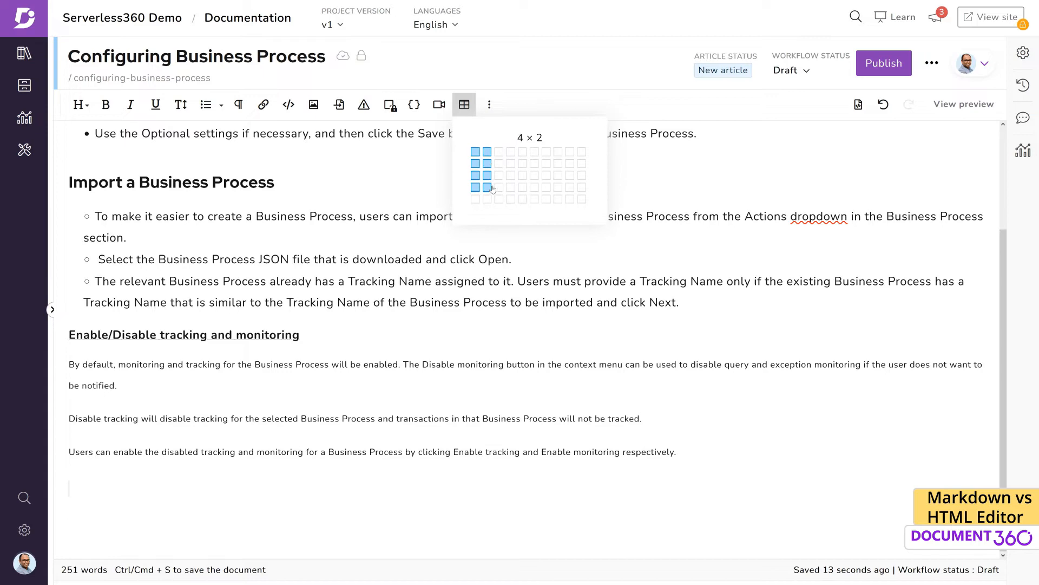
click(486, 187)
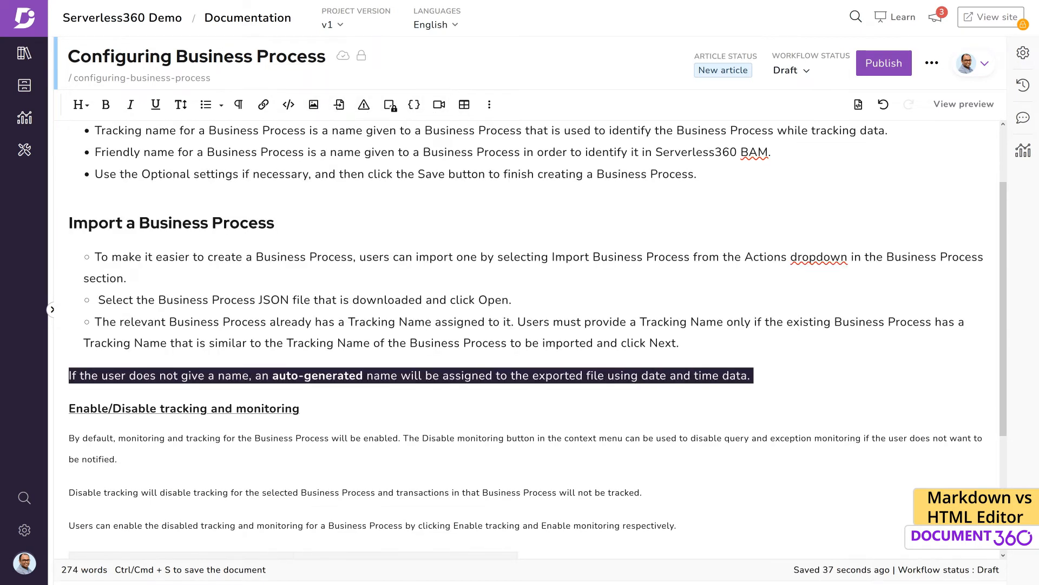
click(218, 105)
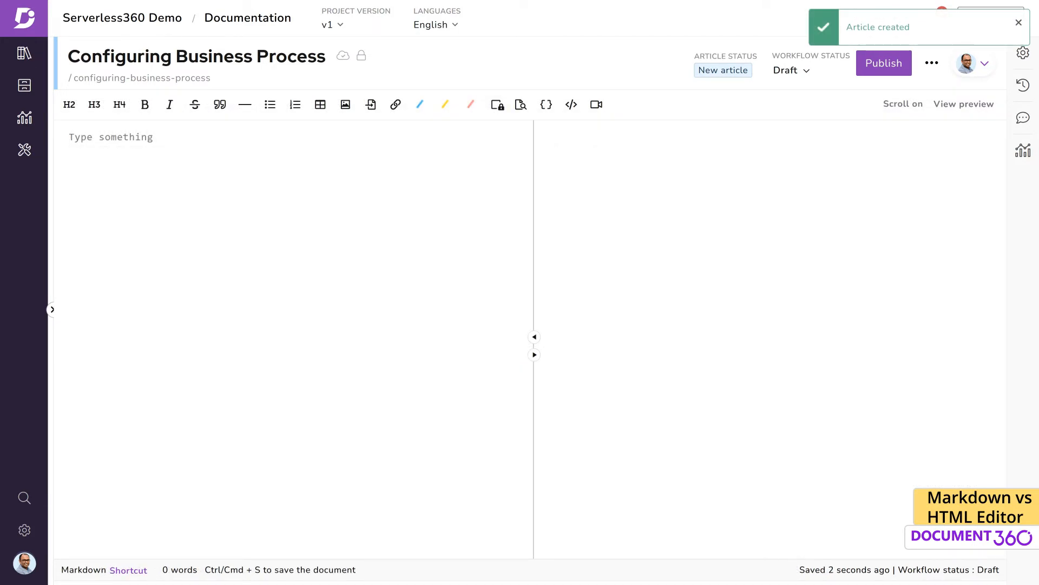
- Choose WYSIWYG (HTML) as this article's editor in its settings
click(1023, 53)
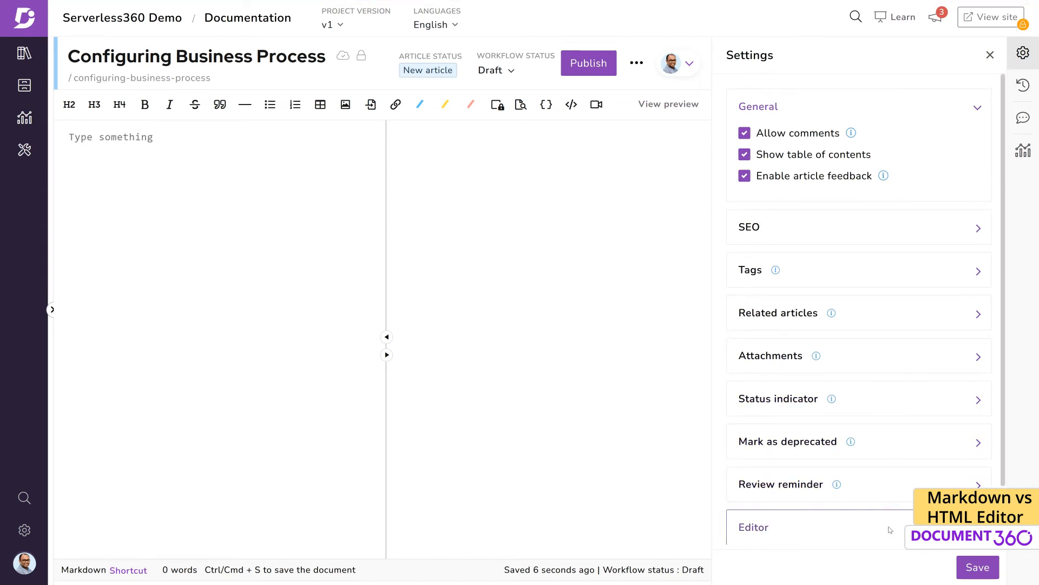
click(754, 526)
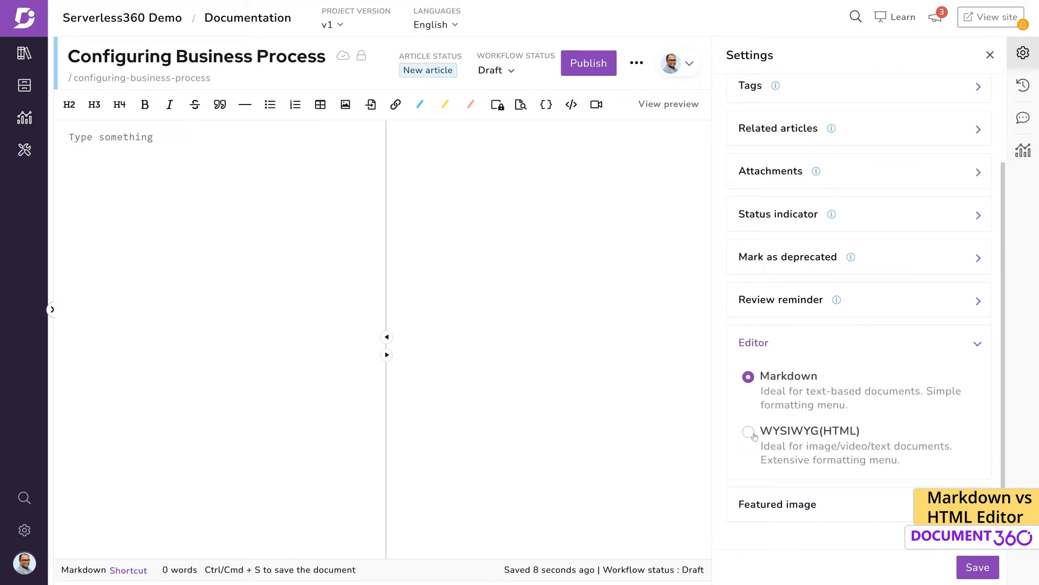
click(749, 432)
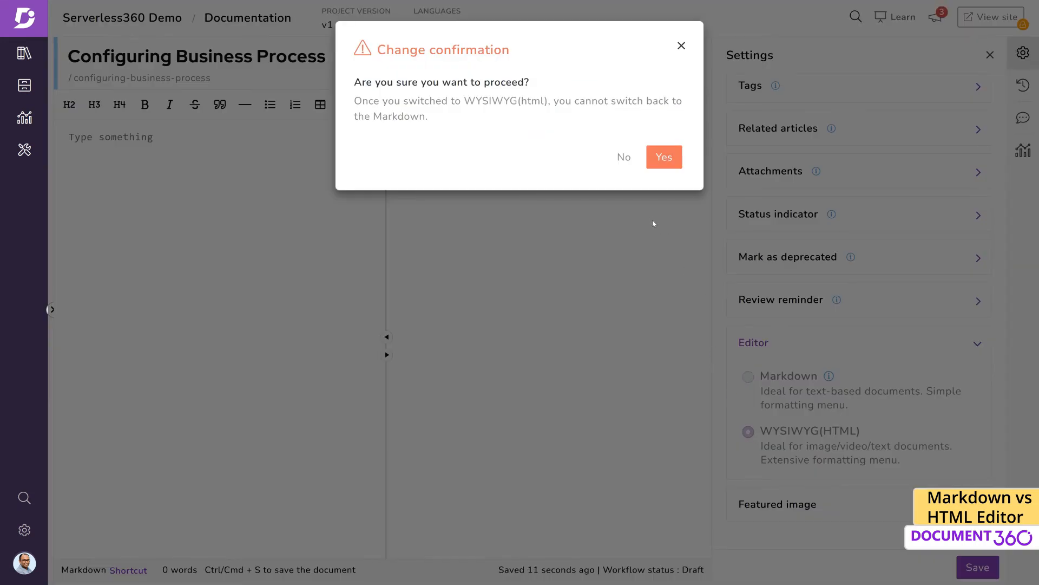
mouse_move(664, 157)
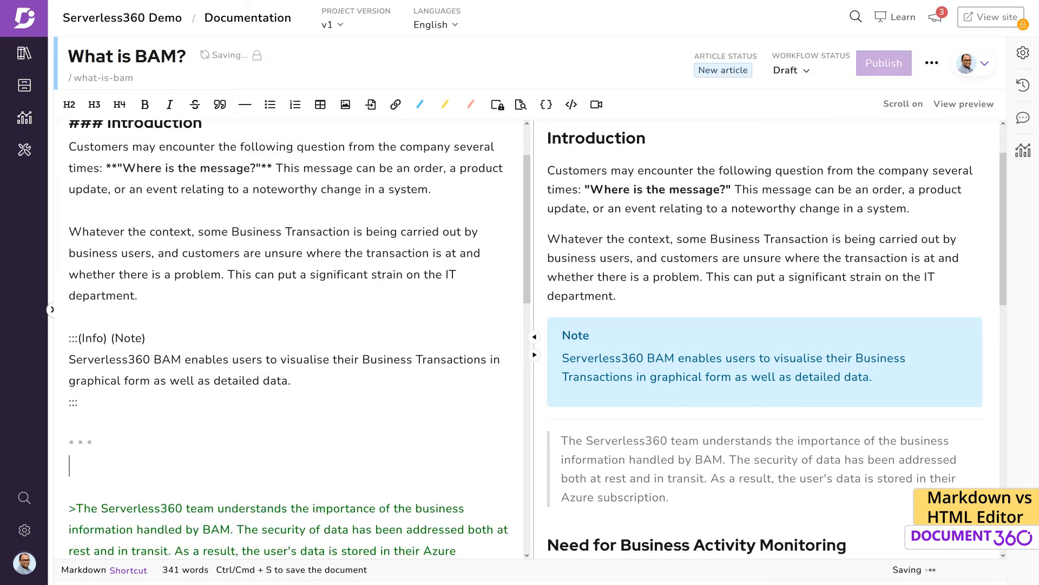
- Insert the bar chart image beneath the 'Import a Business Process' heading
click(319, 105)
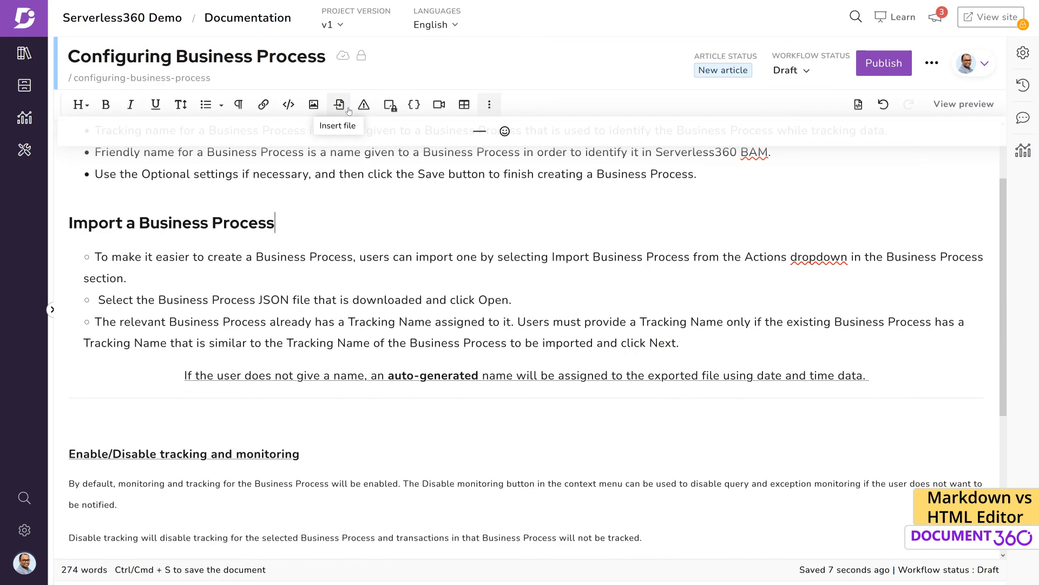
click(338, 105)
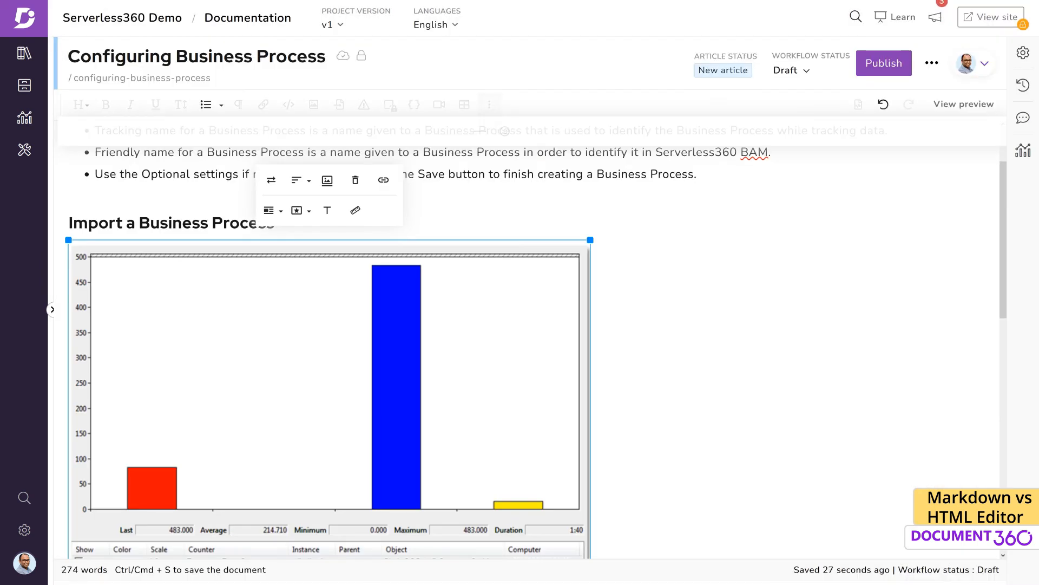
scroll(down, 3)
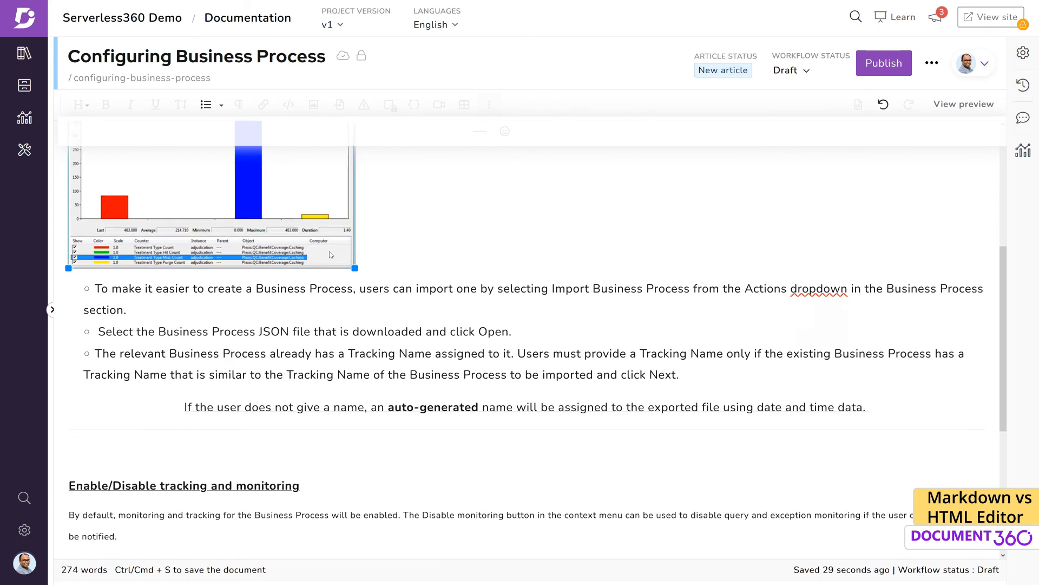